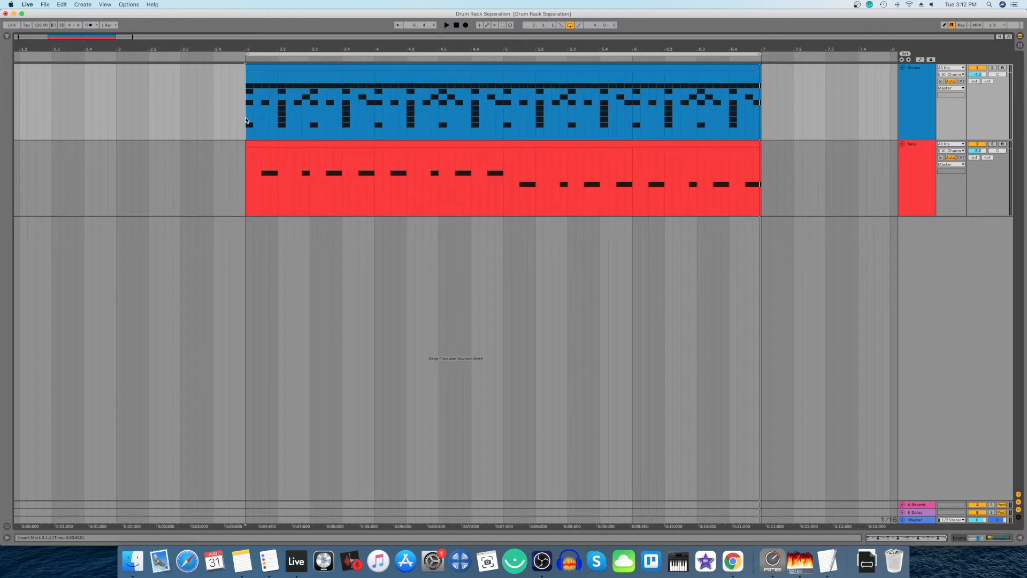
mouse_move(916, 104)
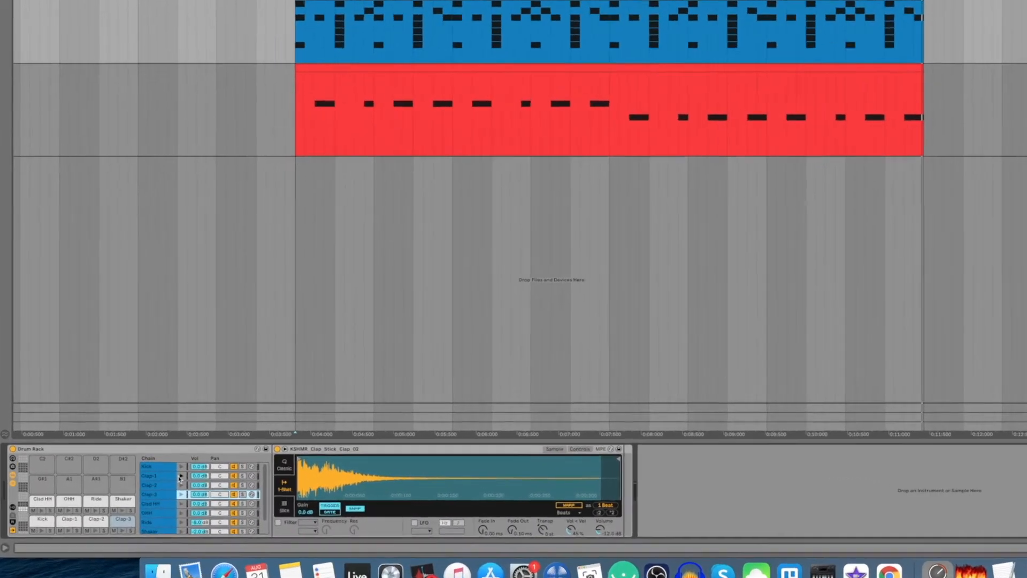
Step: Extract the Clap-1 chain from the Drums rack onto its own MIDI track via Extract Chains
right_click(180, 477)
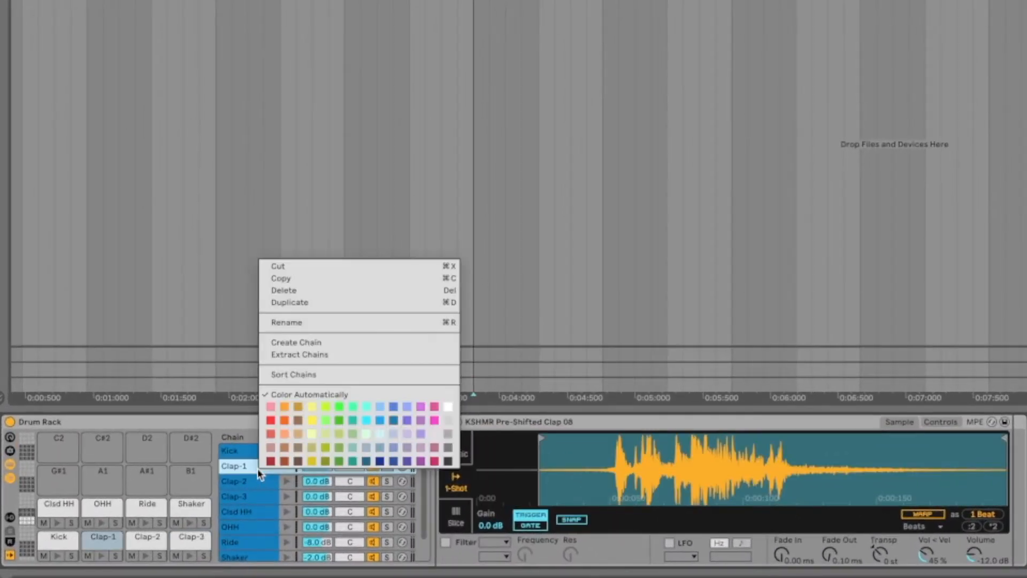
mouse_move(303, 359)
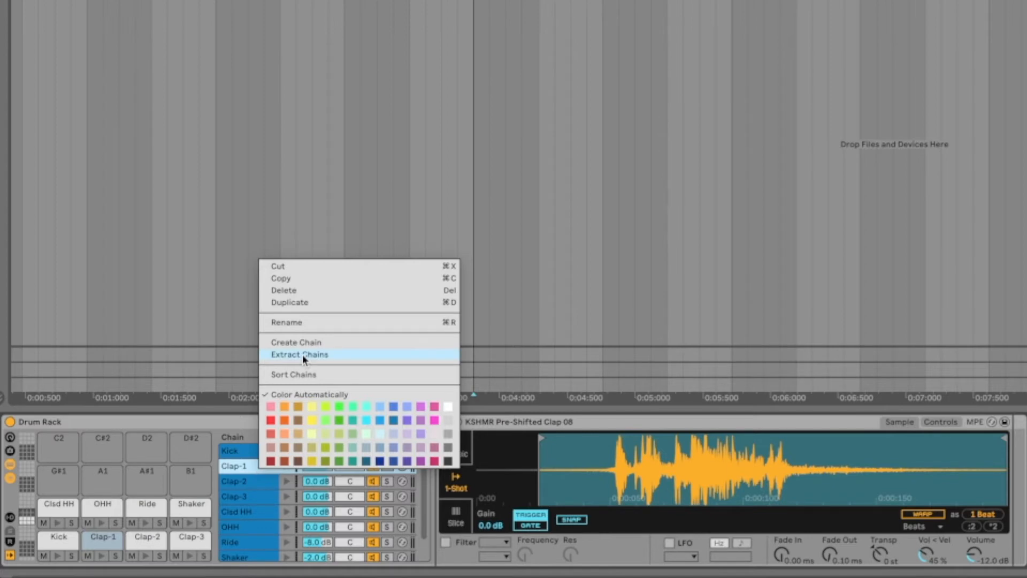
click(299, 354)
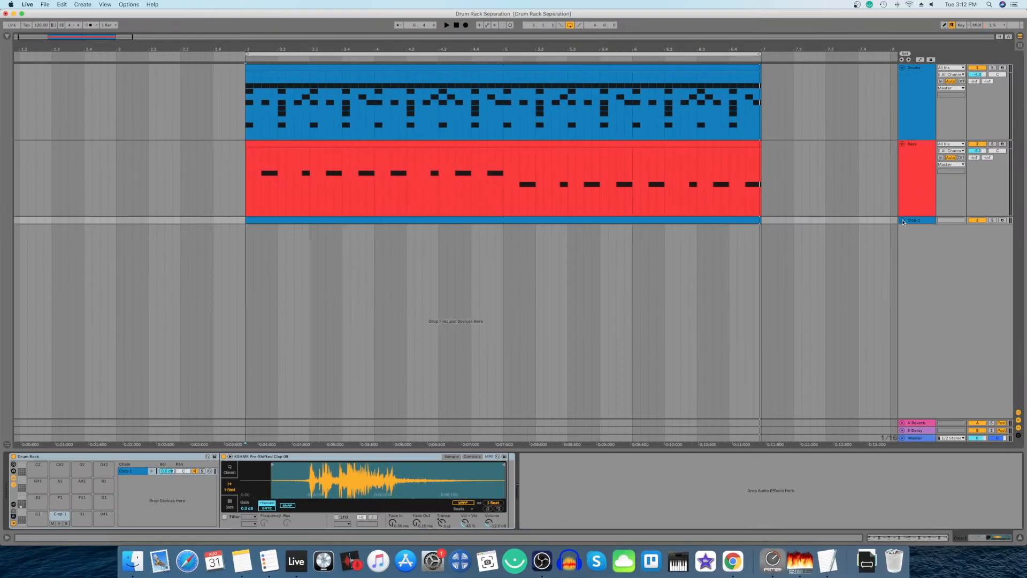
Step: Extract Clap-2, hi-hat, ride and shaker chains to separate MIDI tracks, leaving only the kick on Drums
click(903, 220)
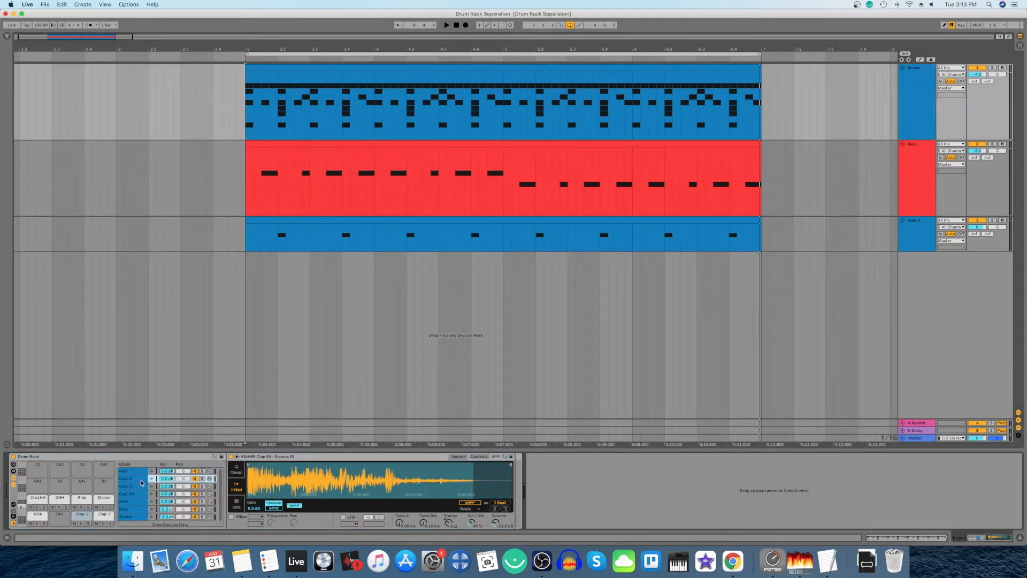
right_click(126, 478)
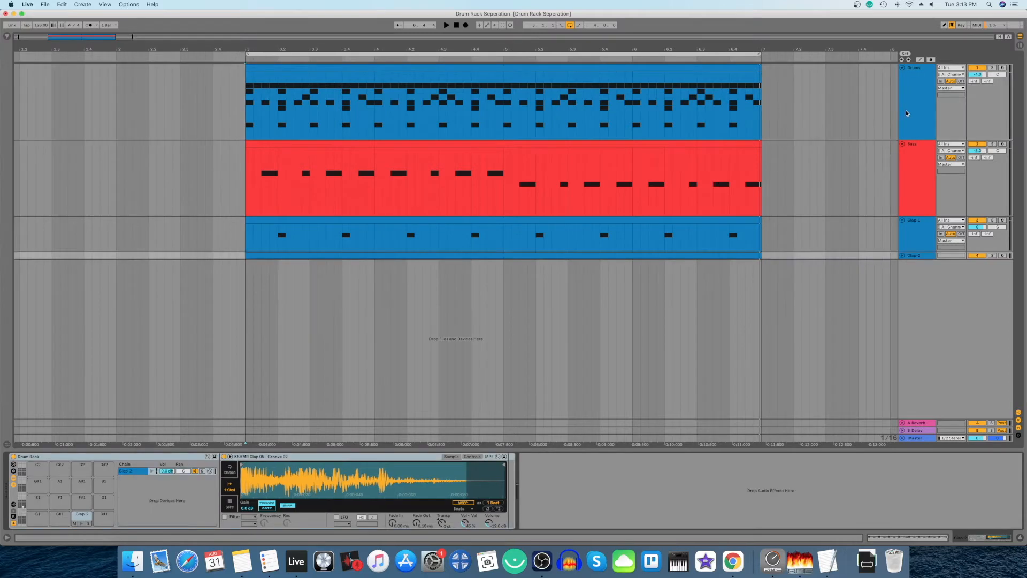
right_click(126, 477)
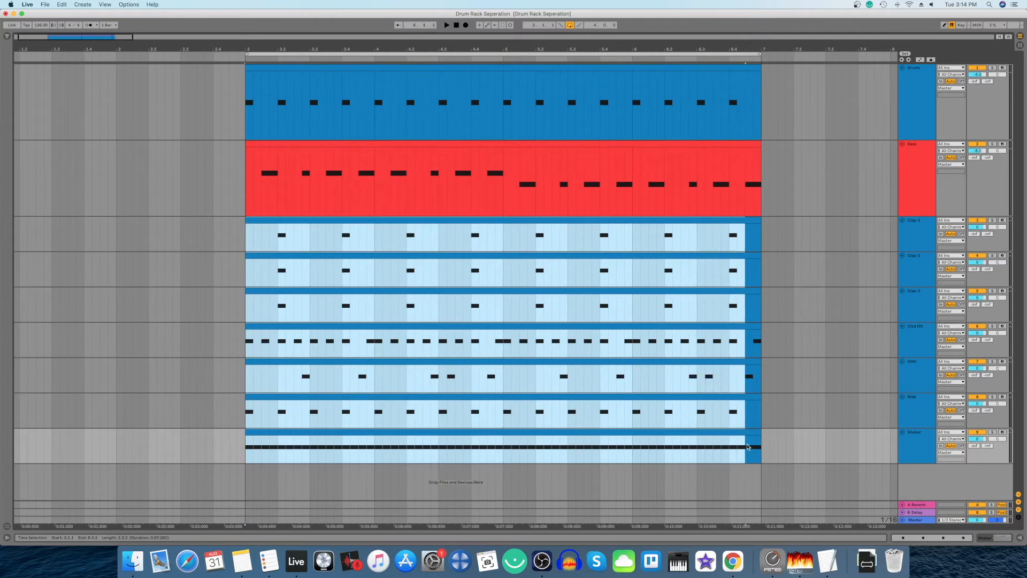
Step: Export audio with Rendered Track set to All Individual Tracks
click(45, 4)
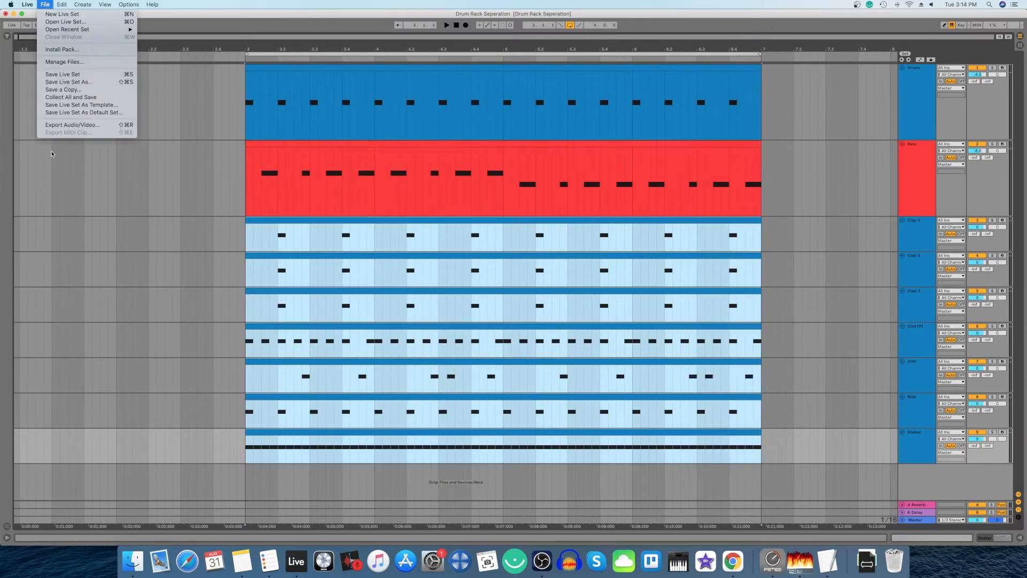
click(72, 124)
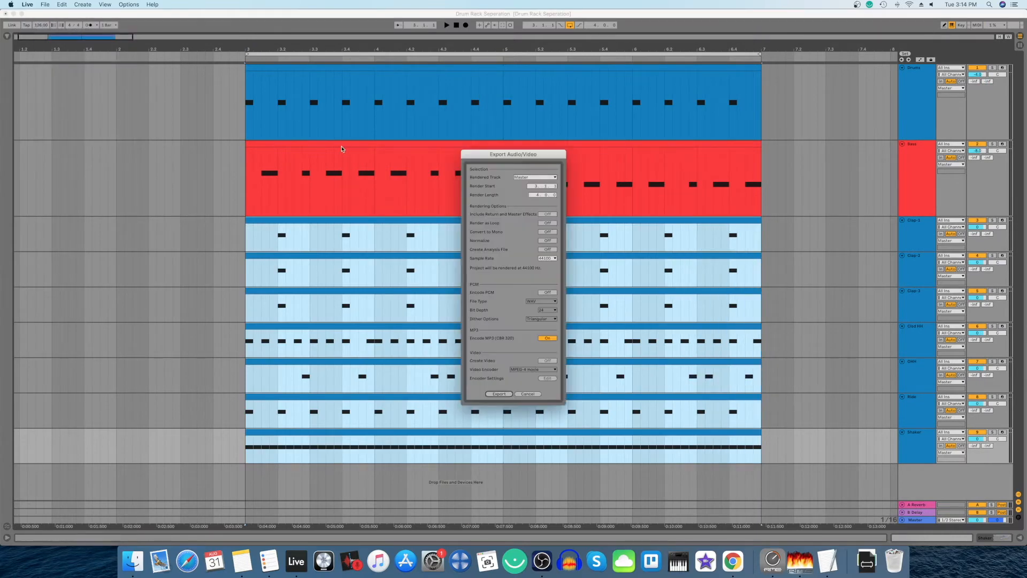
click(535, 177)
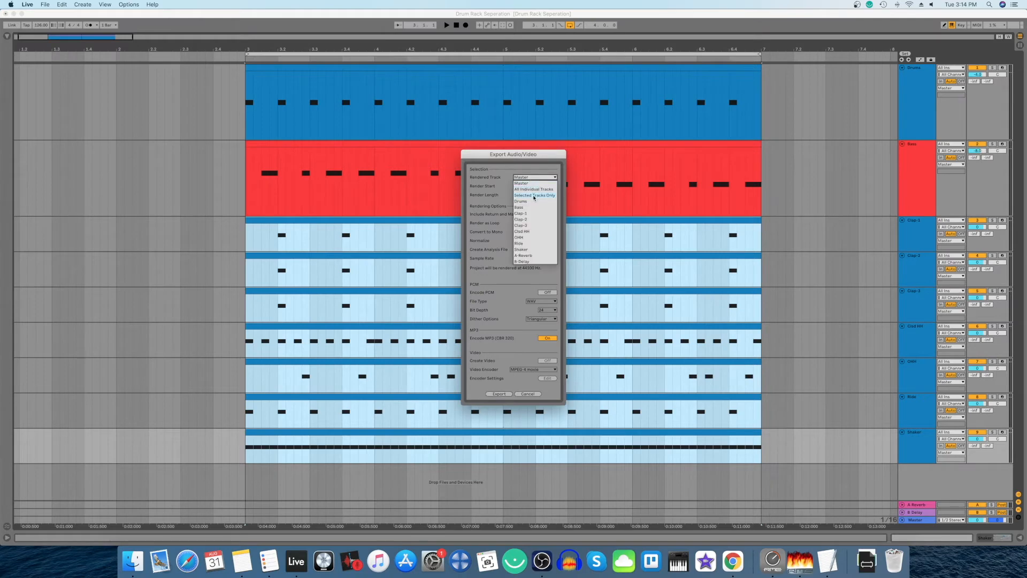
click(532, 189)
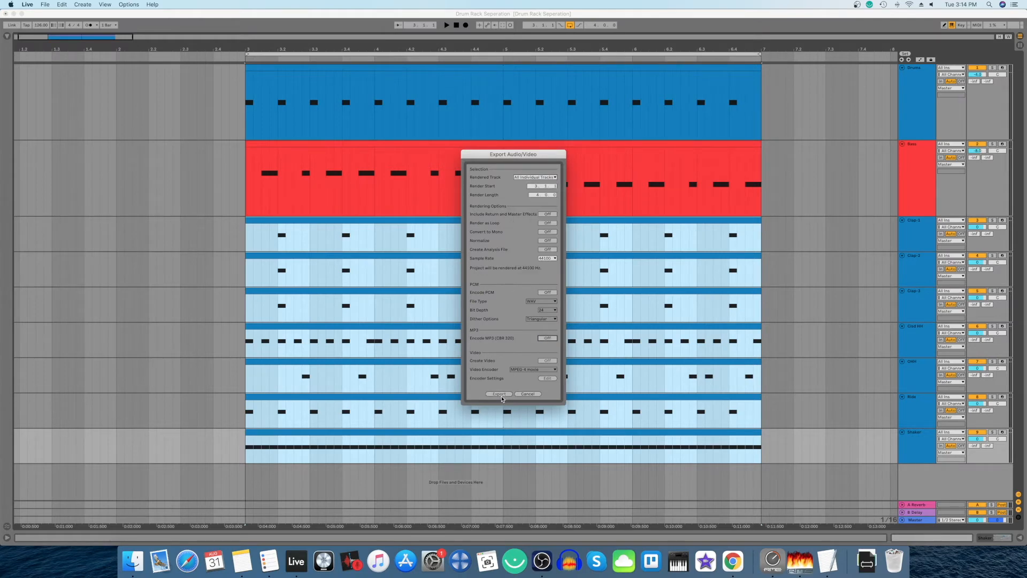
click(527, 394)
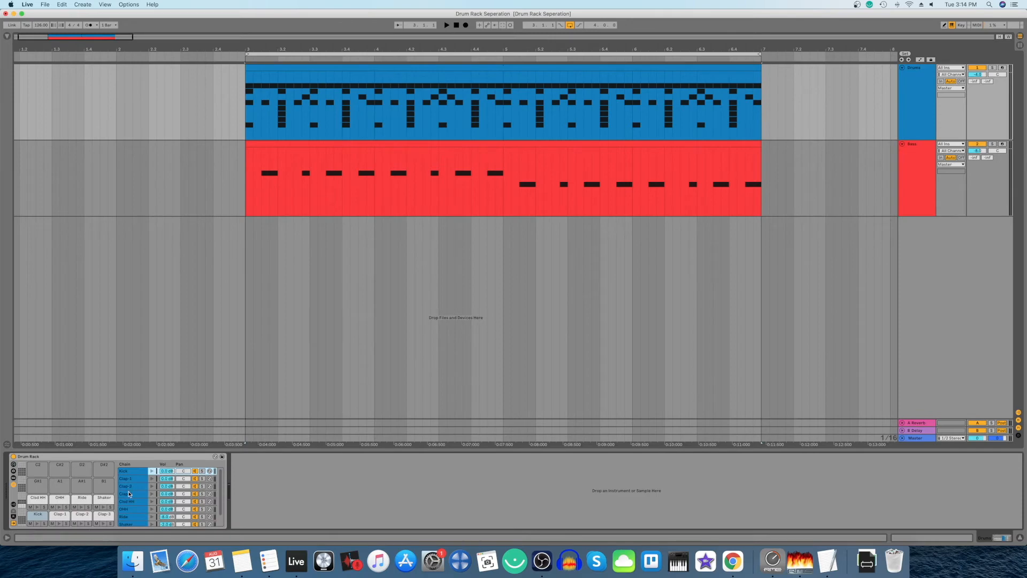
Step: Select all chains in the Drum Rack and extract them onto tracks, then show Session View
click(124, 471)
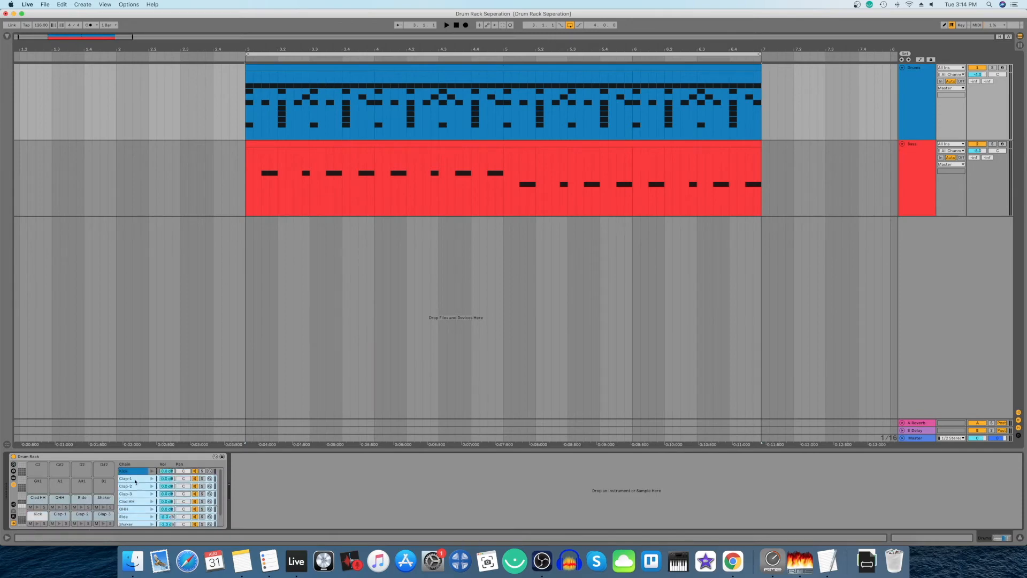
right_click(124, 471)
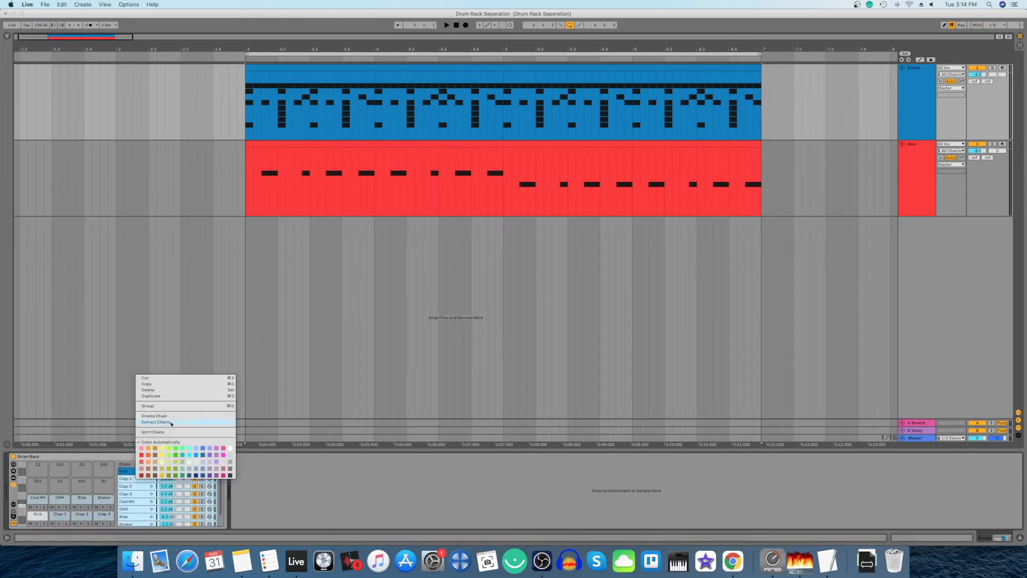
click(157, 421)
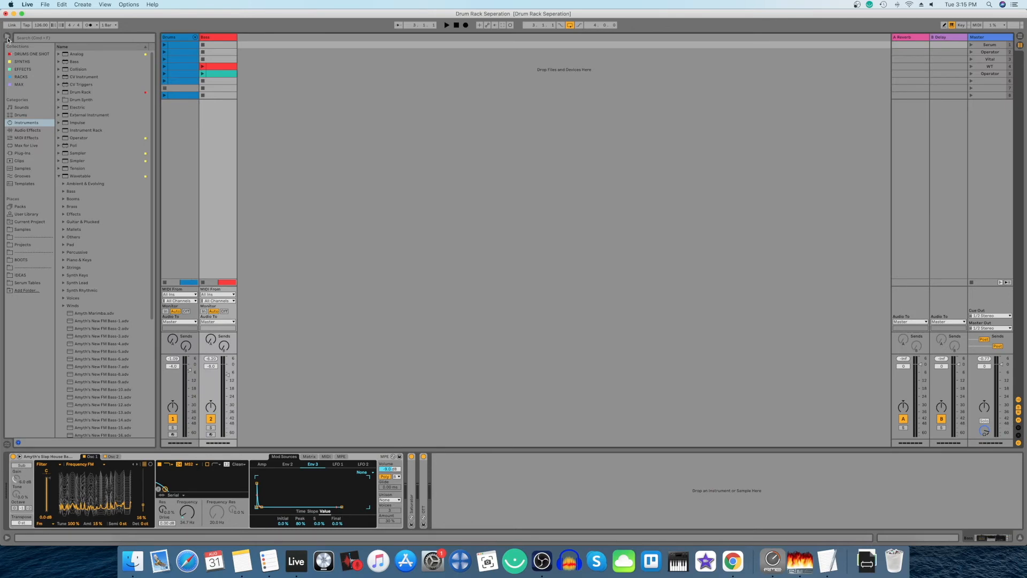
Step: Hide the browser and unfold the Drums track to show Kick through Shaker chain columns
click(7, 36)
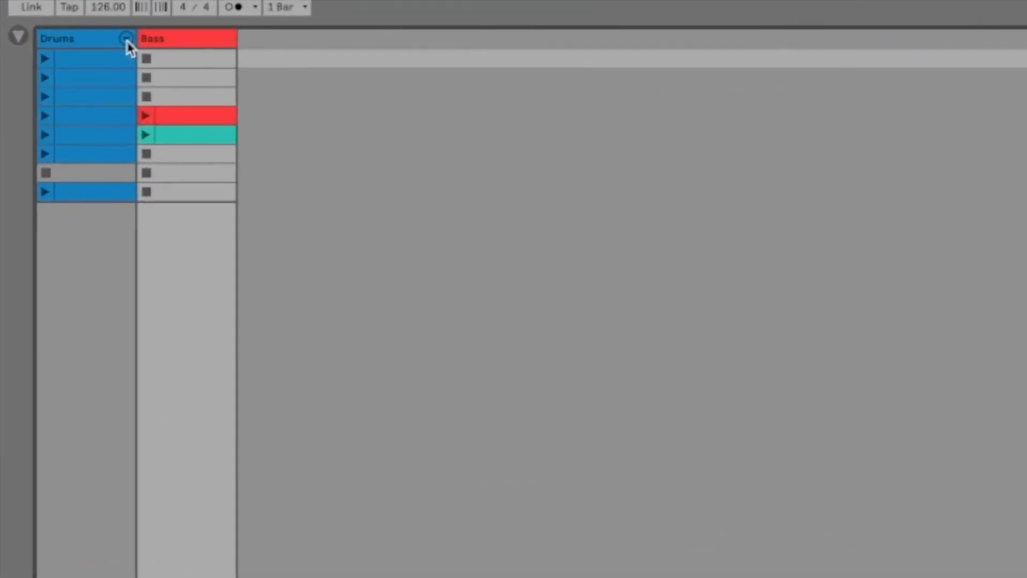
click(127, 45)
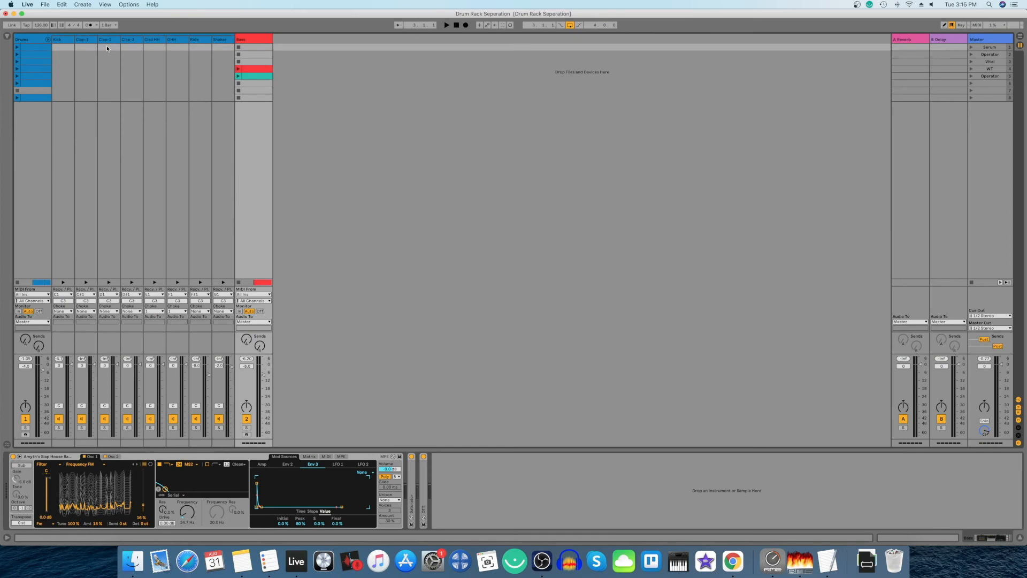
Step: Extract the Clap-1, Clap-2 and Clap-3 chain columns onto their own MIDI tracks
click(86, 39)
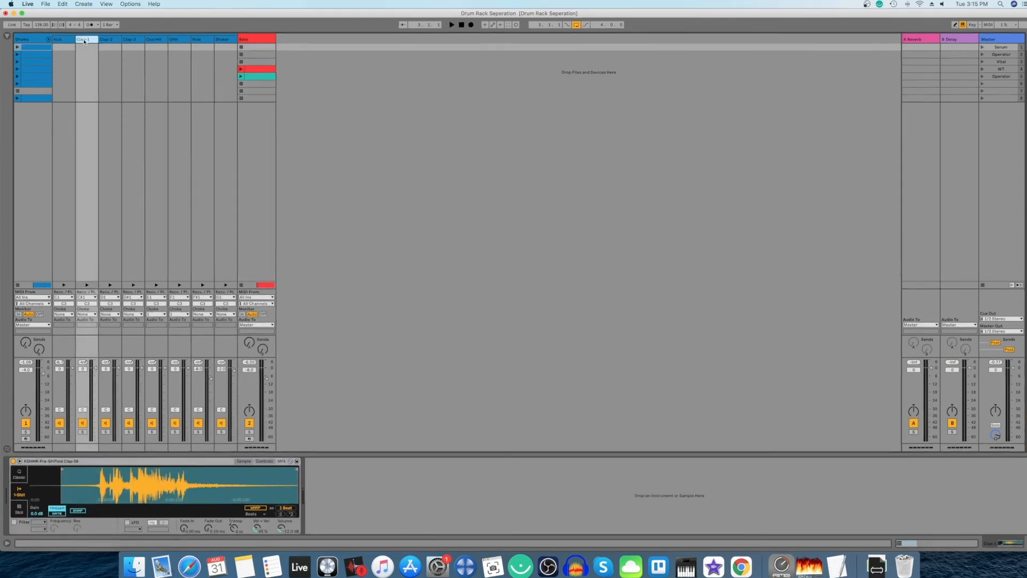
right_click(84, 39)
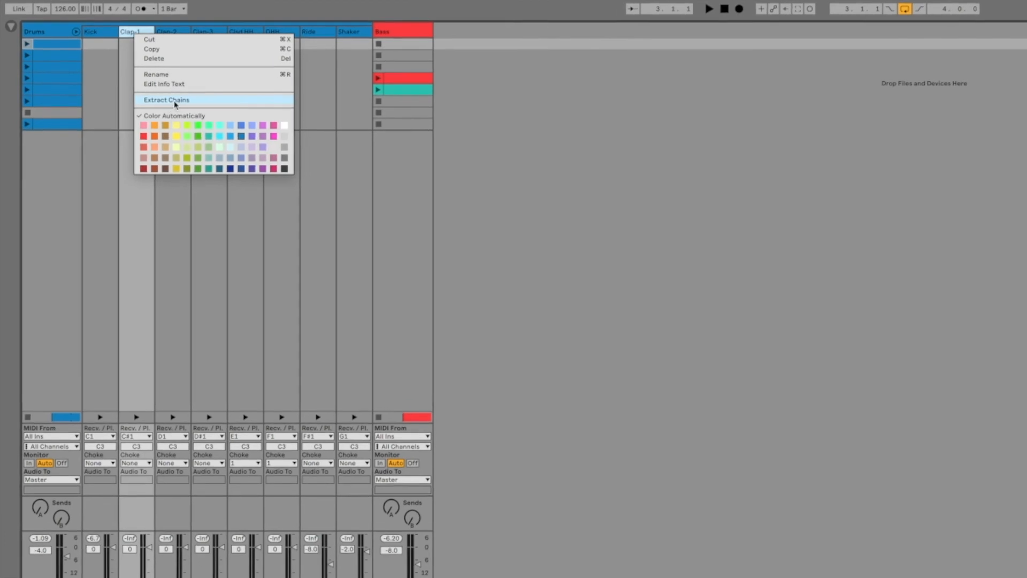
click(167, 100)
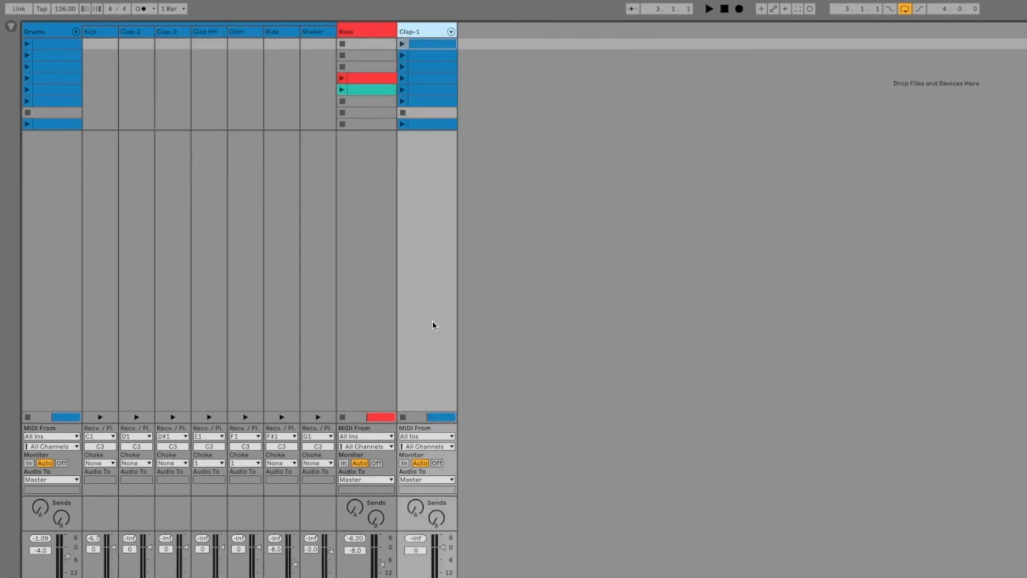
click(136, 31)
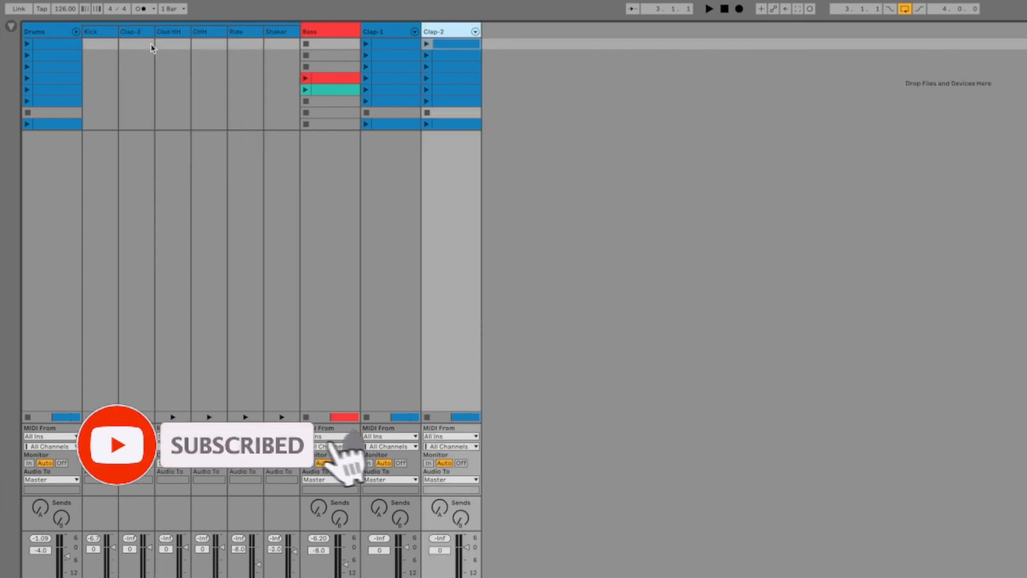
right_click(135, 31)
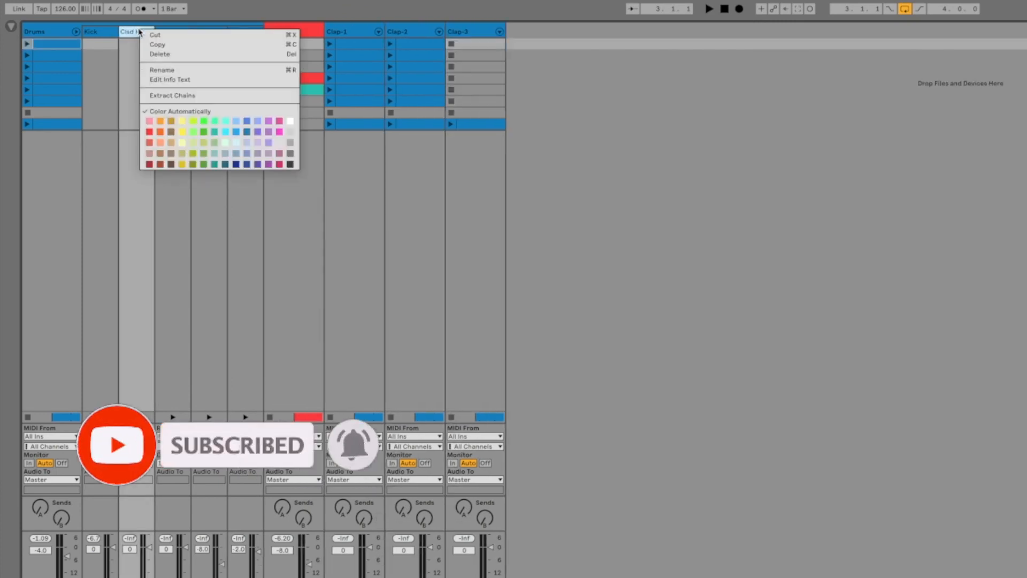